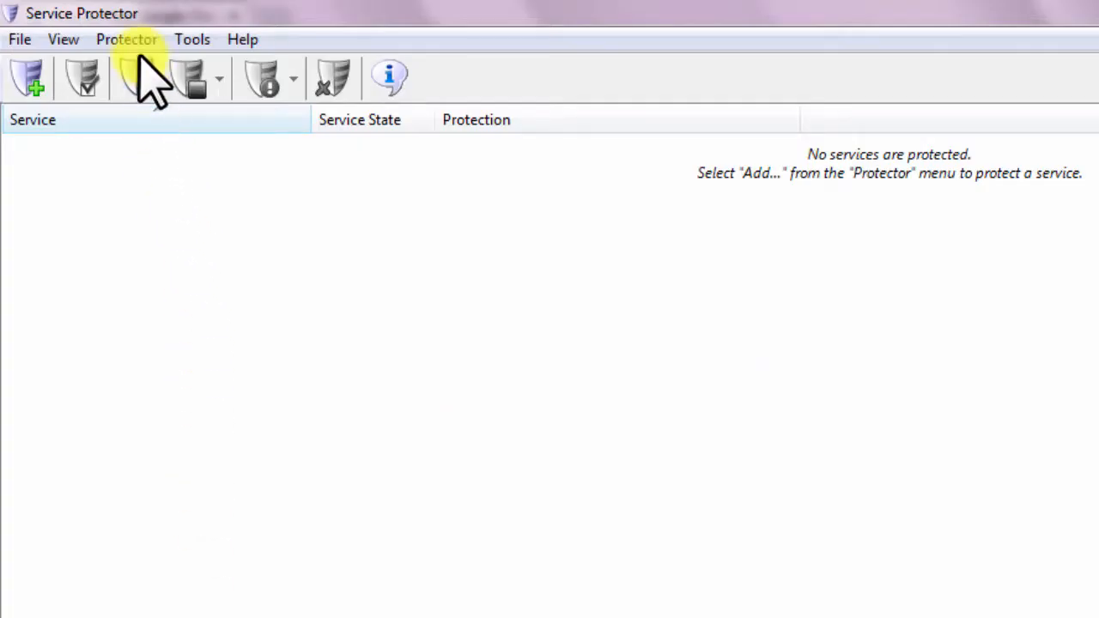
# - Start a new protector via the Add Protector toolbar button
pyautogui.click(31, 78)
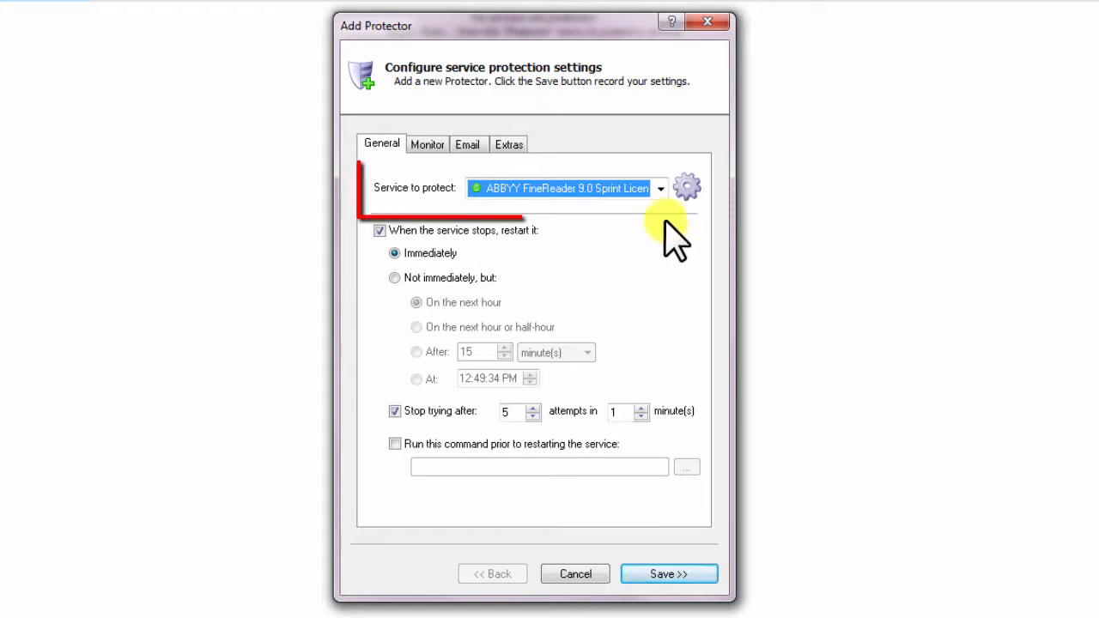
# - Choose Google Cloud Print Service from the 'Service to protect' list
pyautogui.click(660, 188)
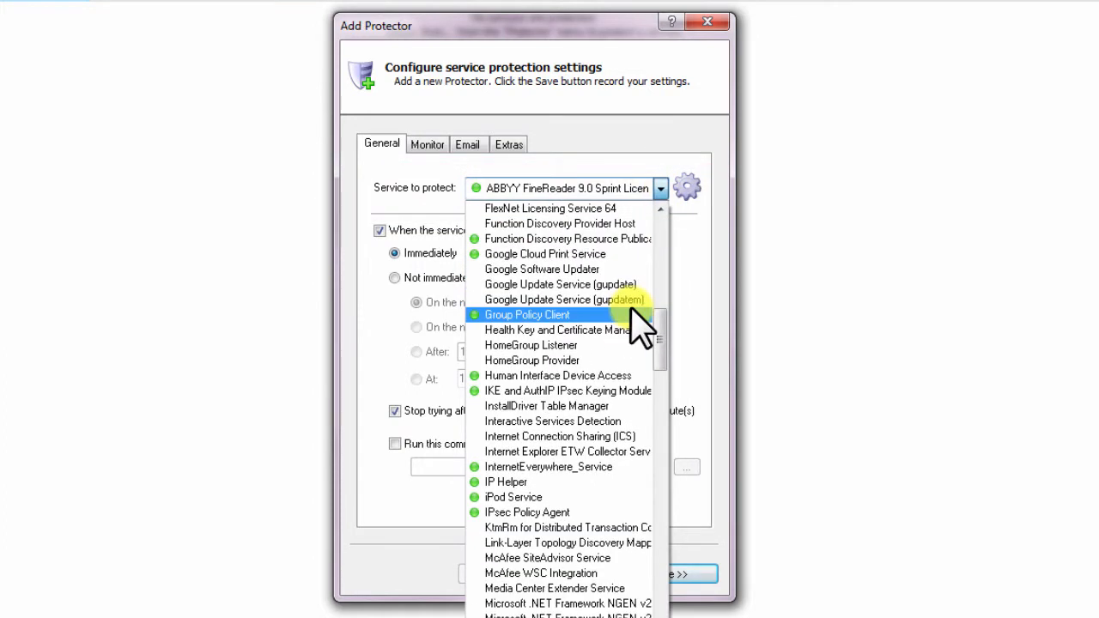
pyautogui.moveTo(605, 258)
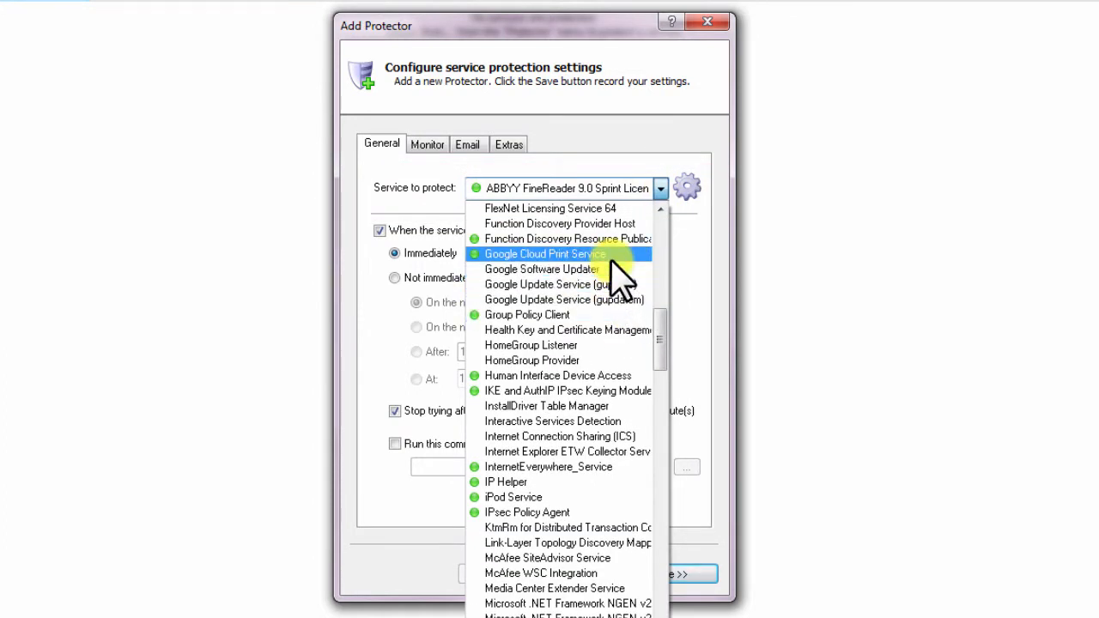
pyautogui.click(545, 253)
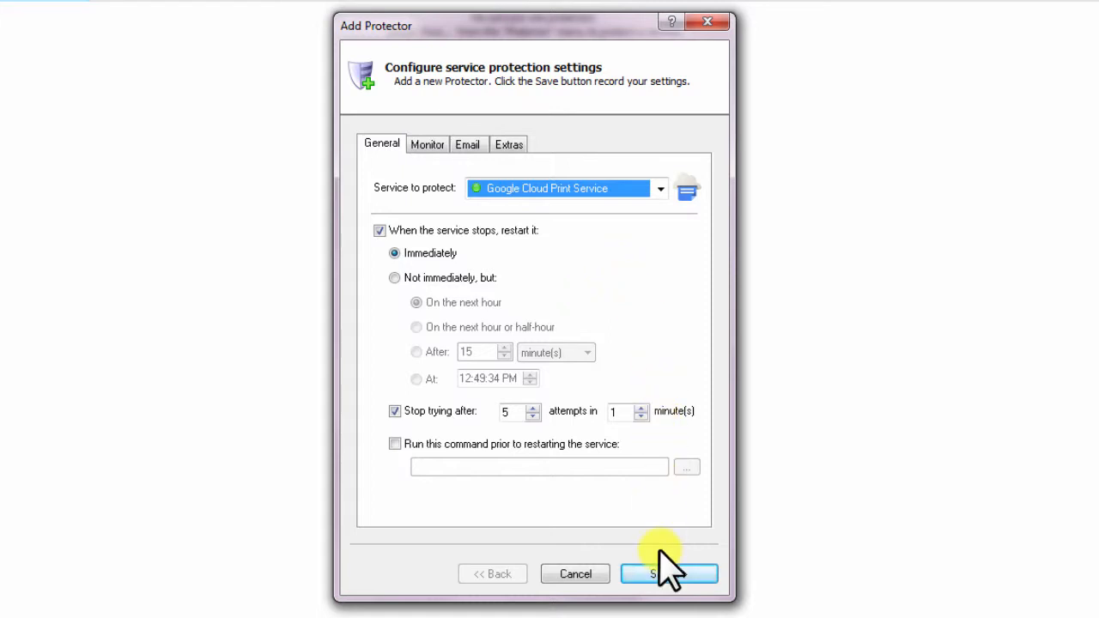
# - Save the protector so Google Cloud Print Service appears in the list as Running, Not protected
pyautogui.click(668, 574)
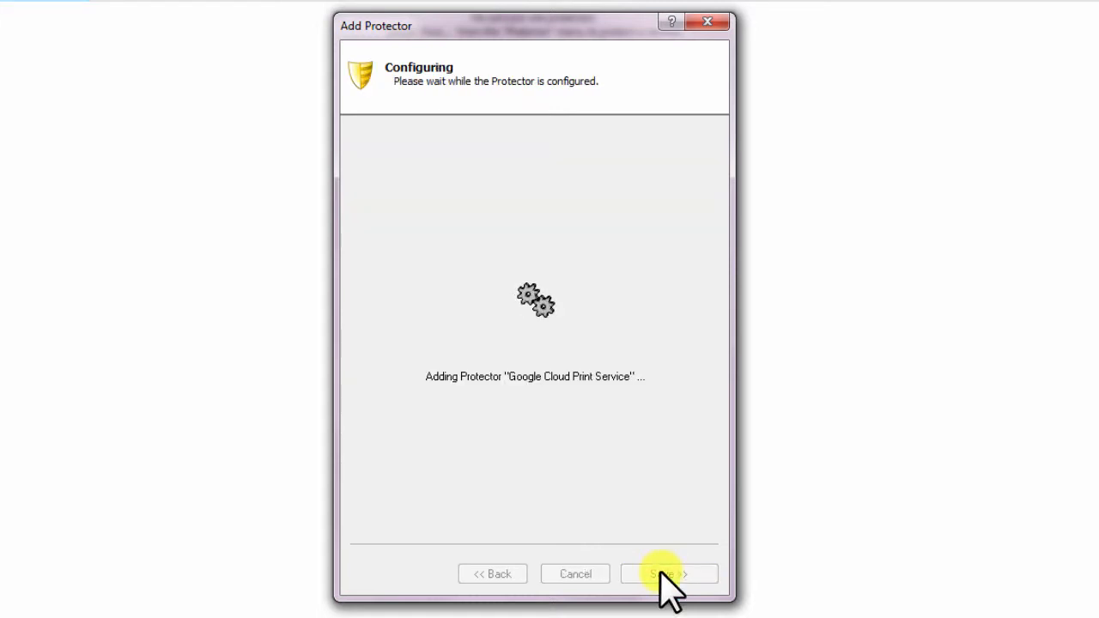
pyautogui.click(670, 574)
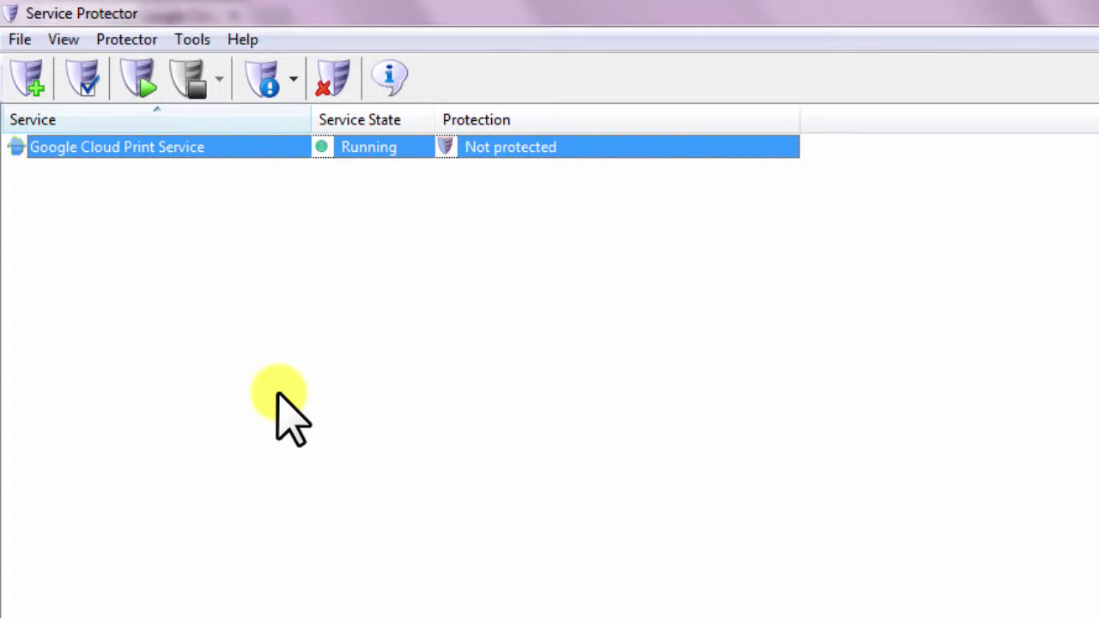
# - Start protection for Google Cloud Print Service from the Protector menu
pyautogui.click(125, 39)
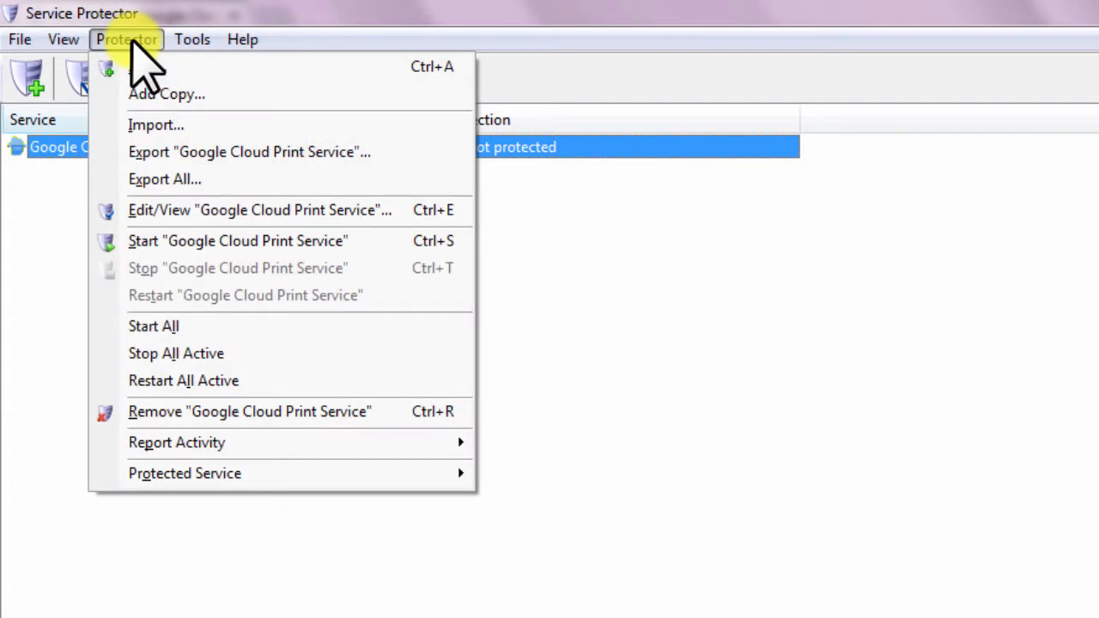
pyautogui.click(237, 240)
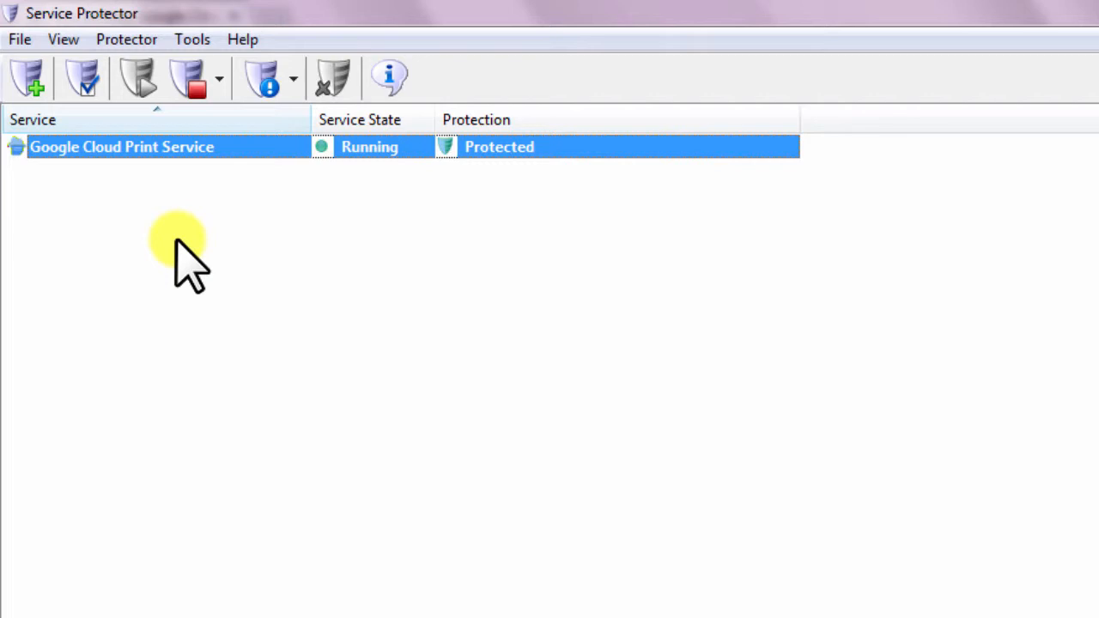
pyautogui.moveTo(438, 155)
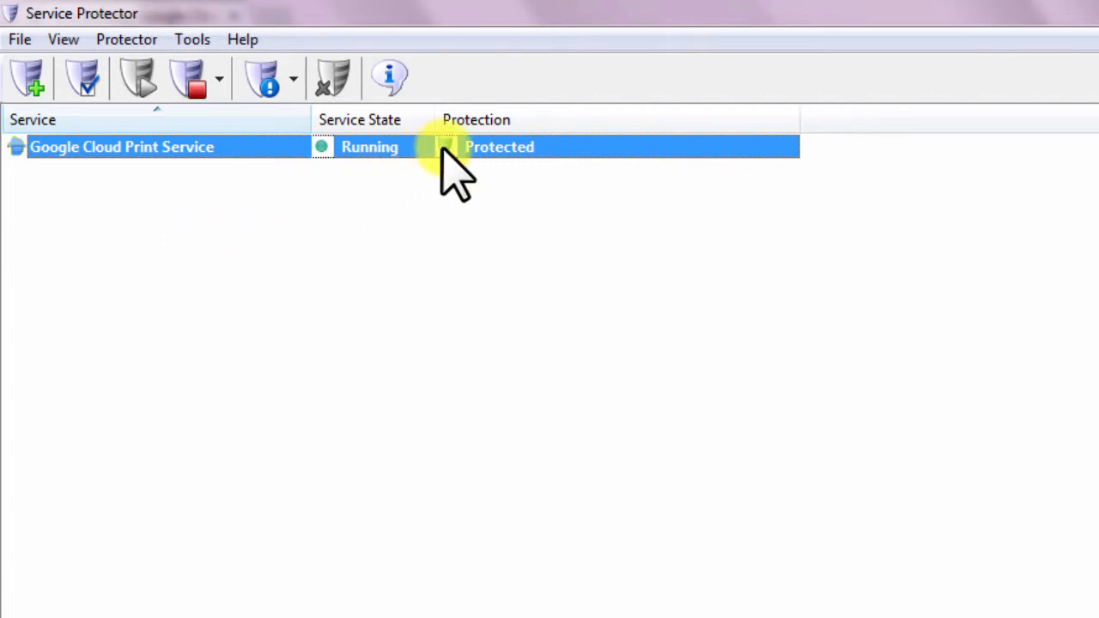
pyautogui.click(498, 147)
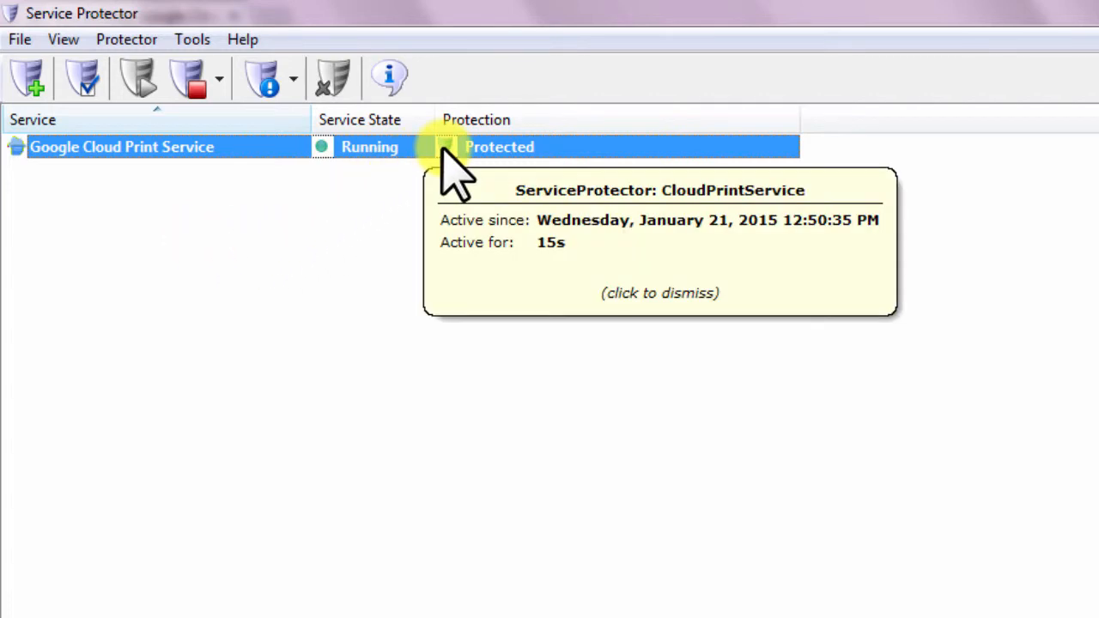
pyautogui.click(447, 172)
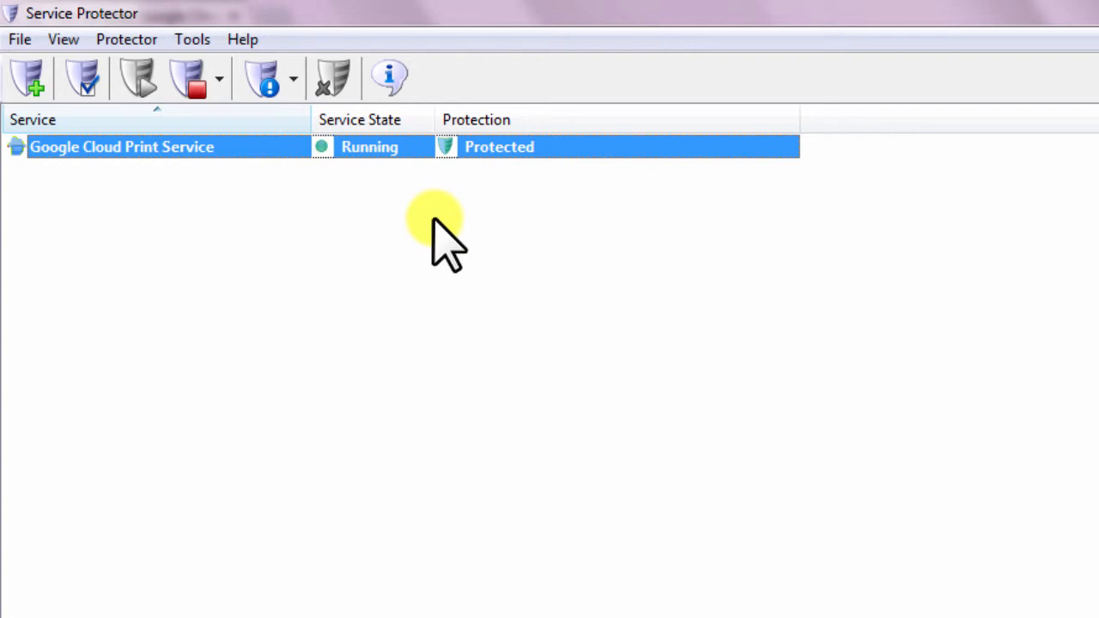
pyautogui.moveTo(126, 39)
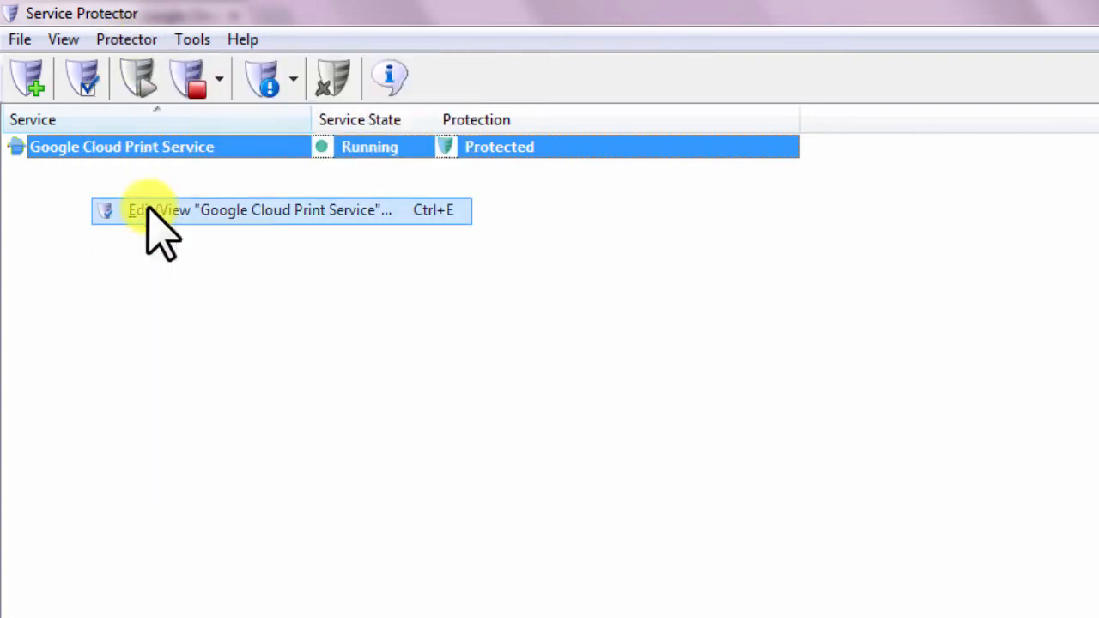
# - Reopen Google Cloud Print Service's Edit/View settings and review the Email and Extras options unchanged
pyautogui.click(258, 210)
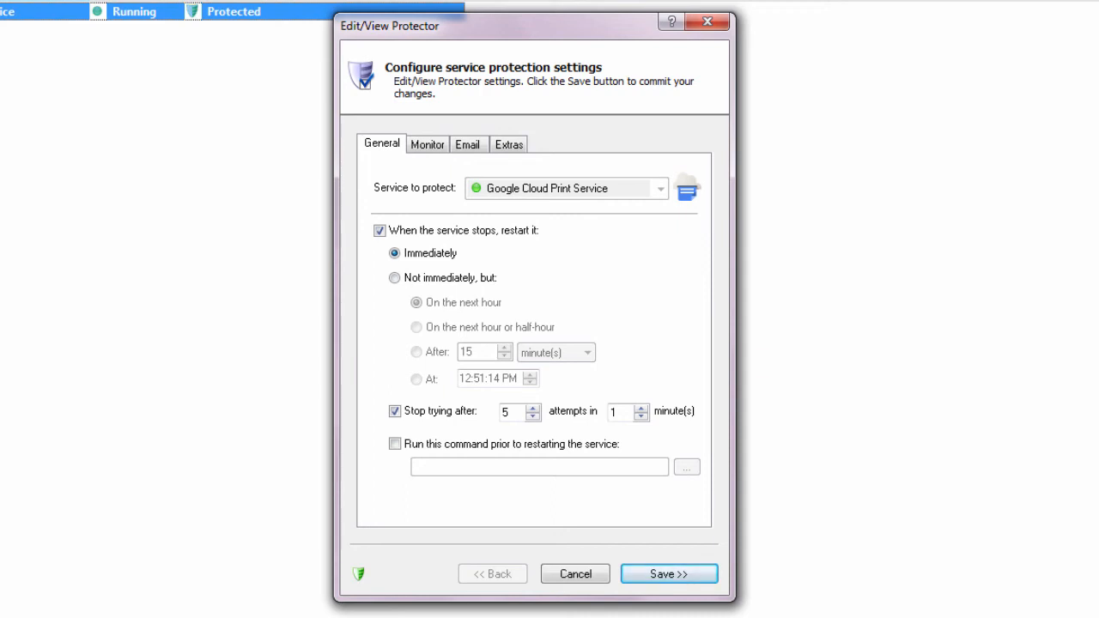
pyautogui.moveTo(469, 144)
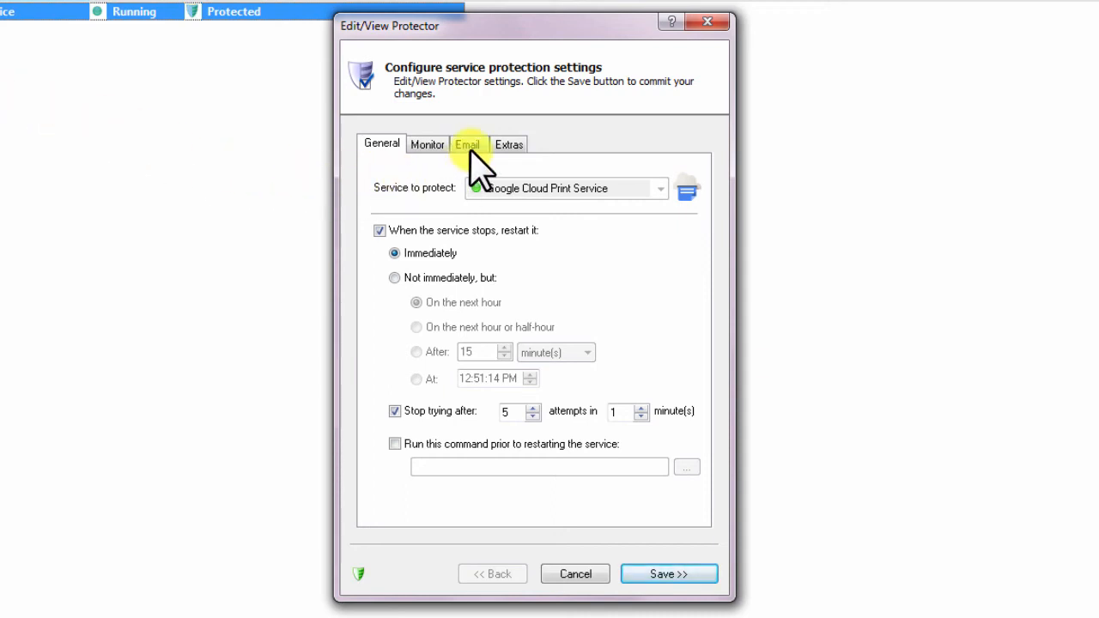
pyautogui.click(469, 144)
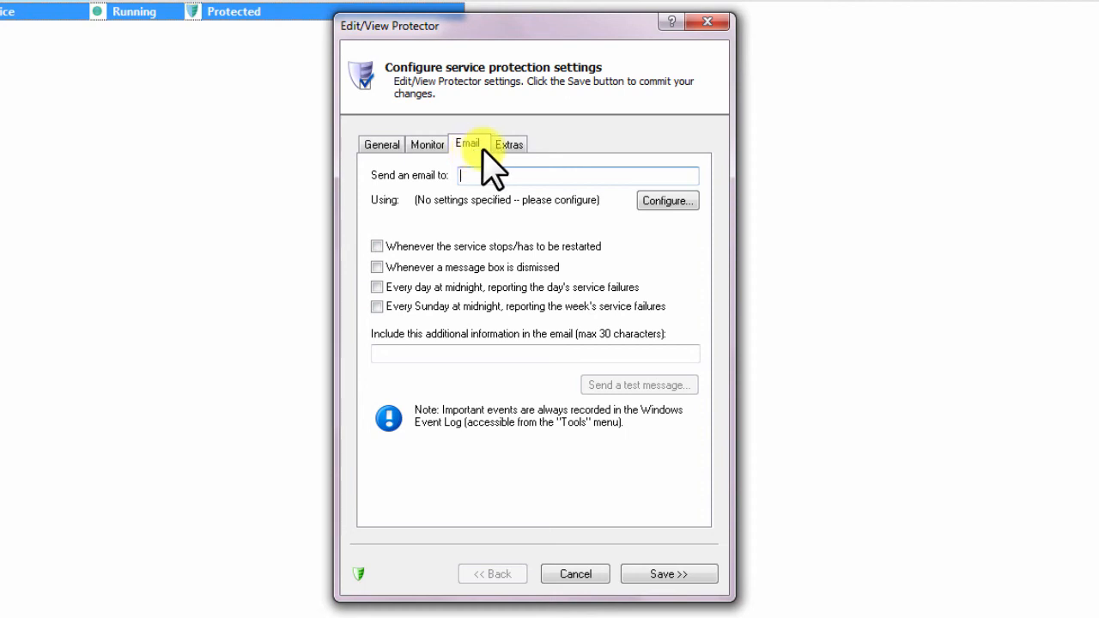
pyautogui.click(507, 144)
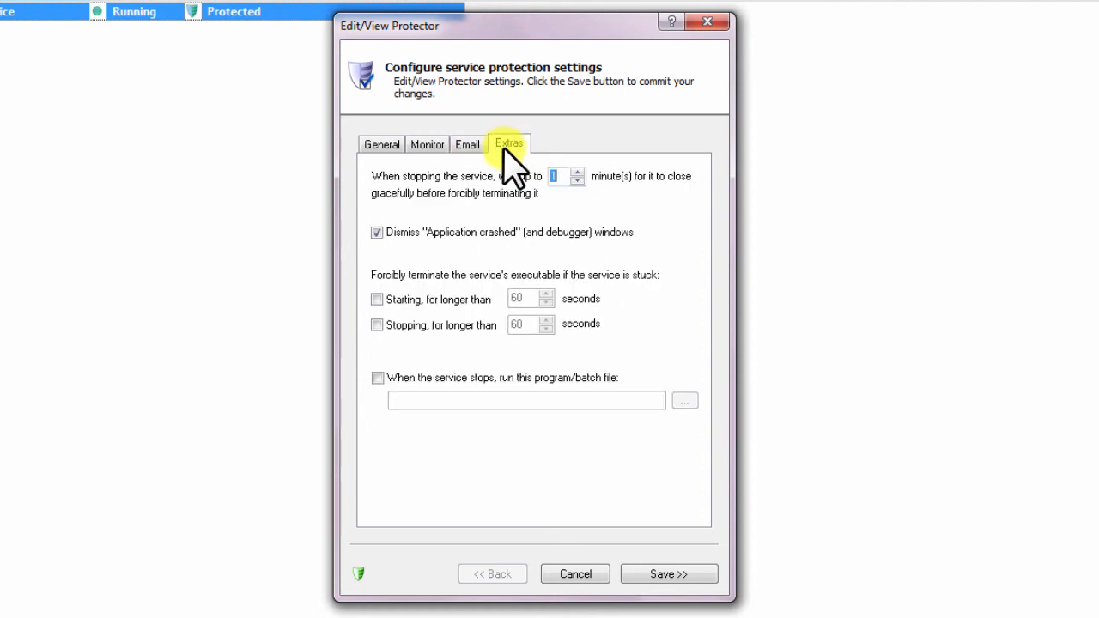